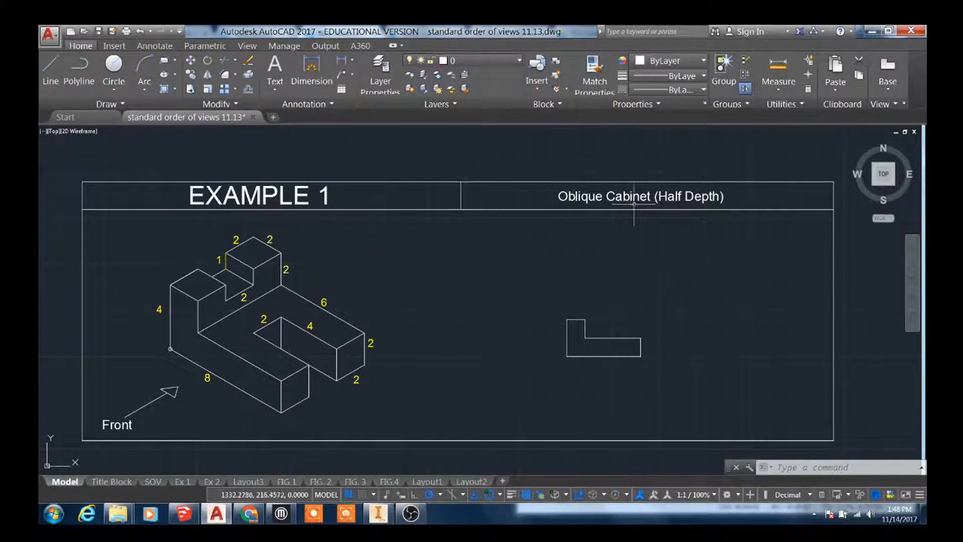
pyautogui.moveTo(549, 300)
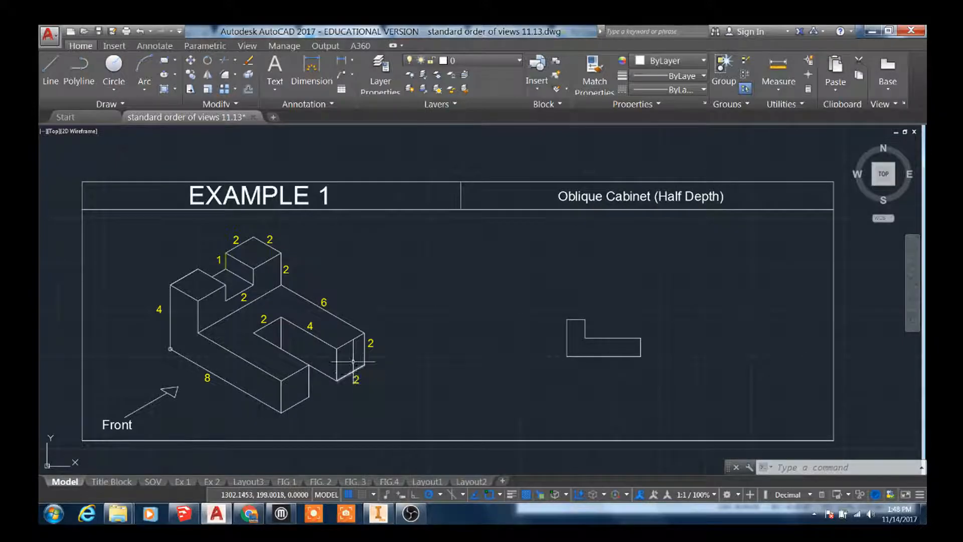
pyautogui.moveTo(353, 353)
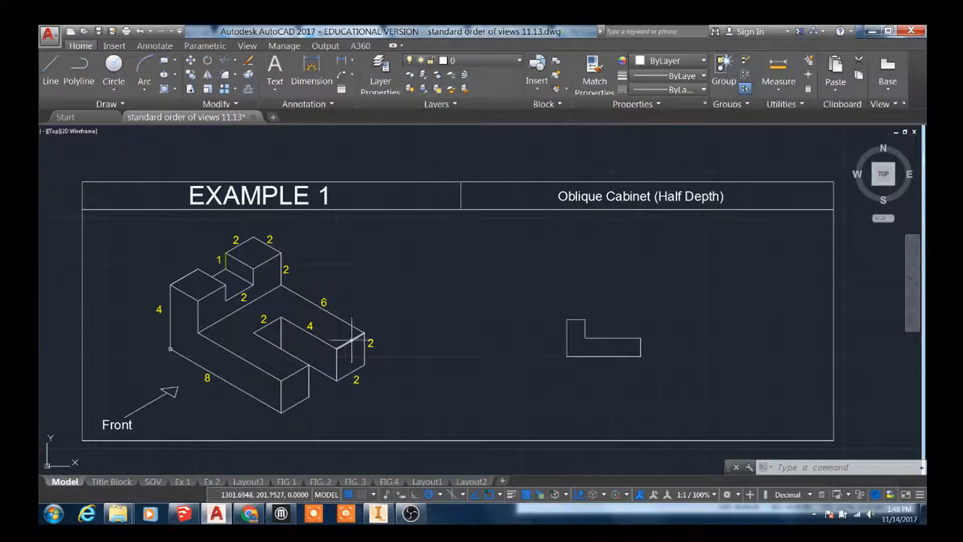
# Start the Line command with polar tracking ready for the block's receding depth edges.
pyautogui.click(353, 374)
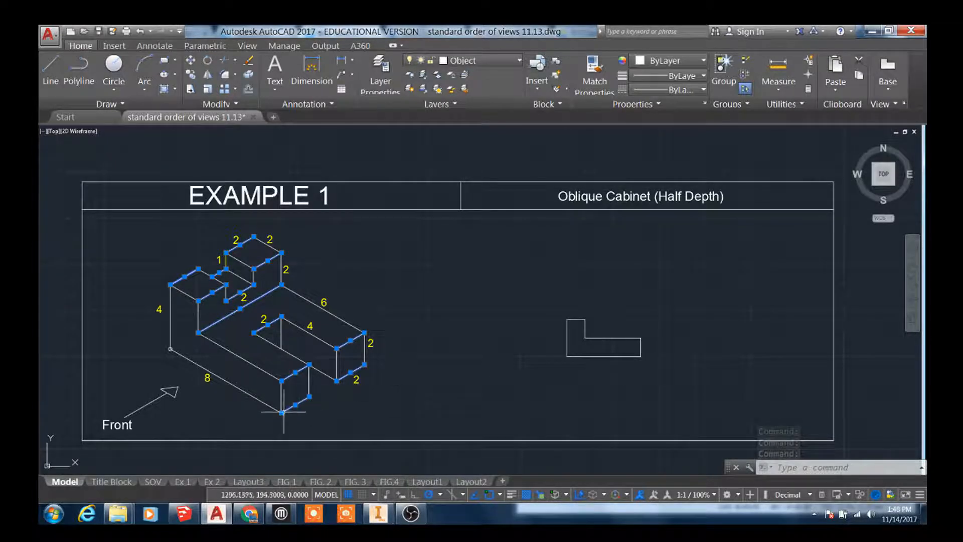
pyautogui.click(78, 73)
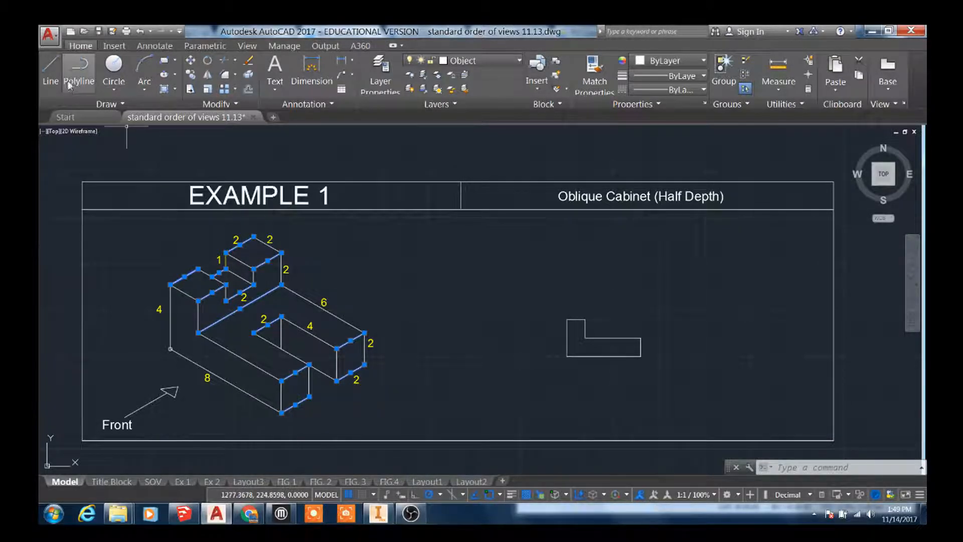
pyautogui.click(49, 69)
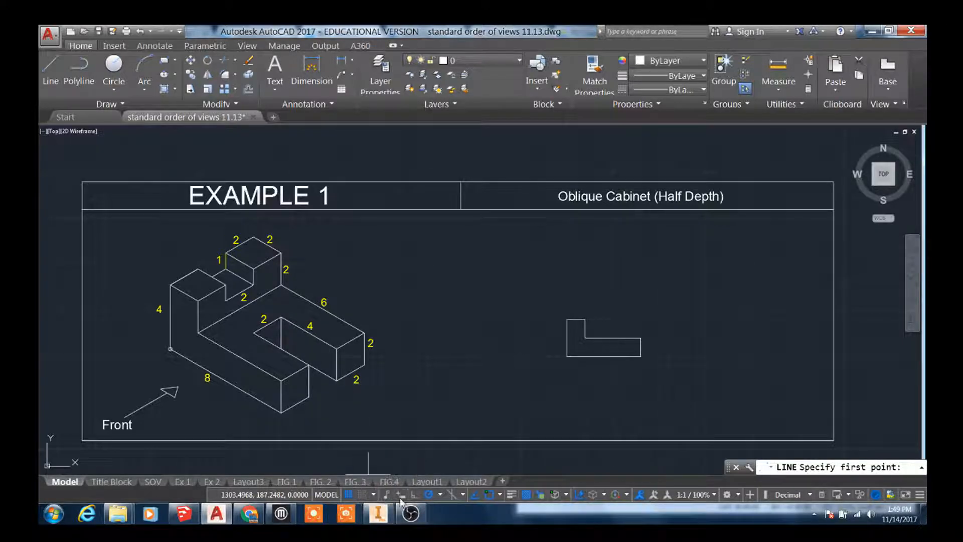
pyautogui.moveTo(488, 493)
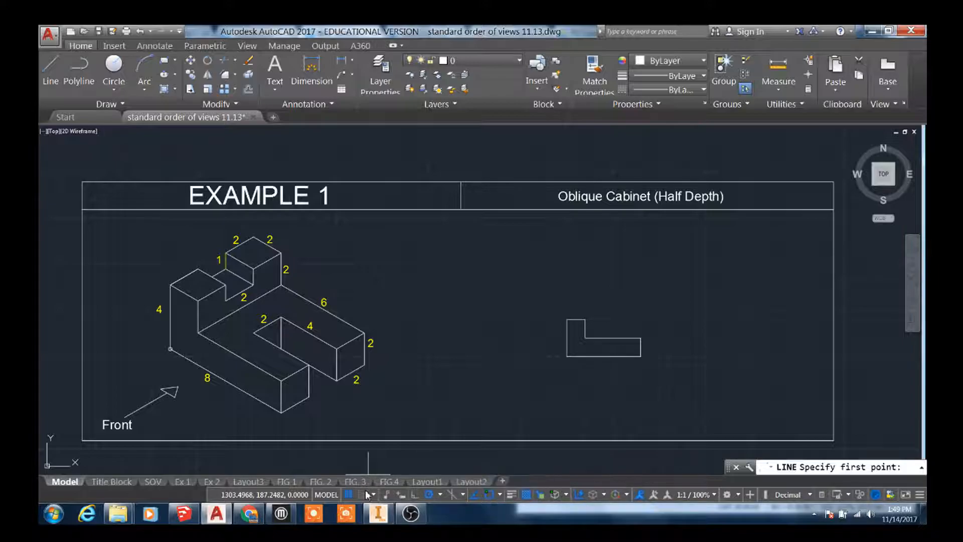
pyautogui.moveTo(364, 494)
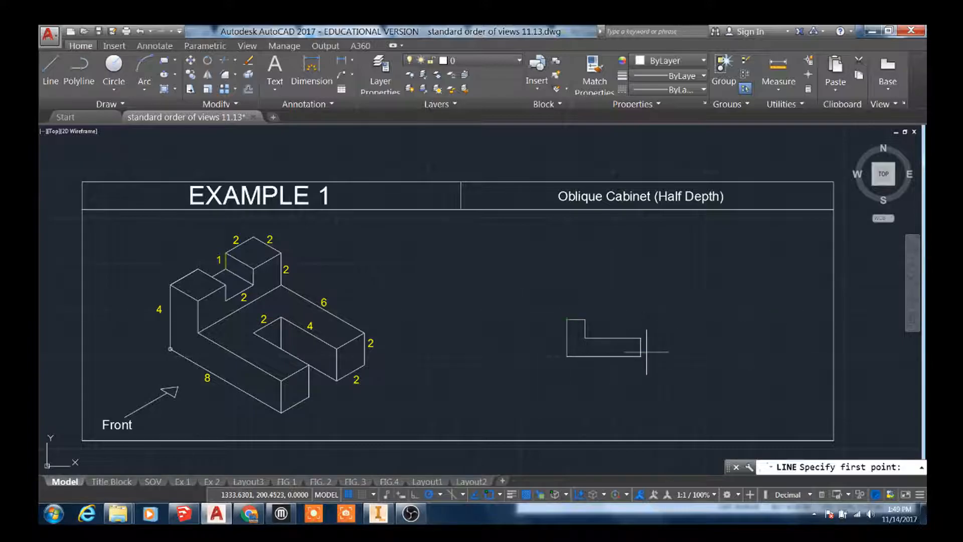
# Draw a 1-unit 45° receding edge and back vertical edge at the L's lower-right corner.
pyautogui.click(647, 341)
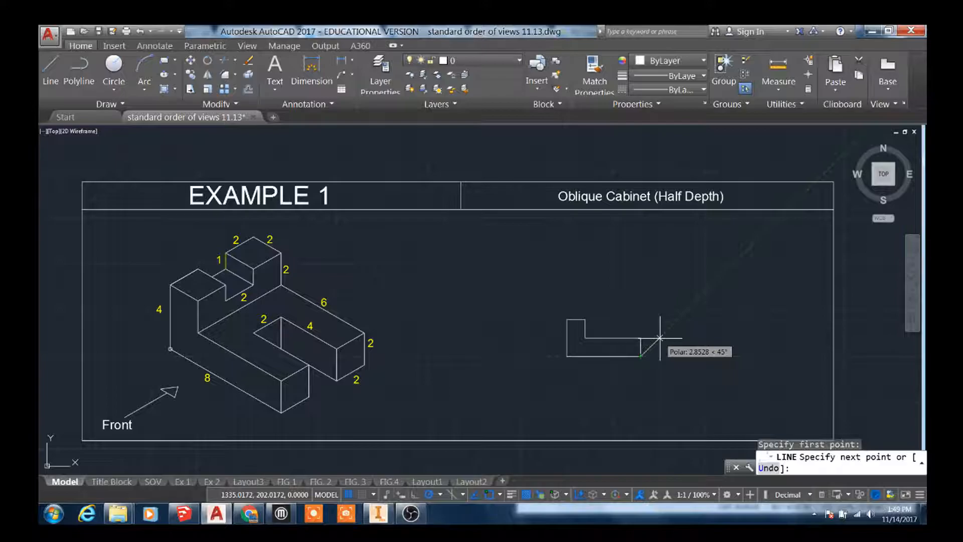
pyautogui.write('1')
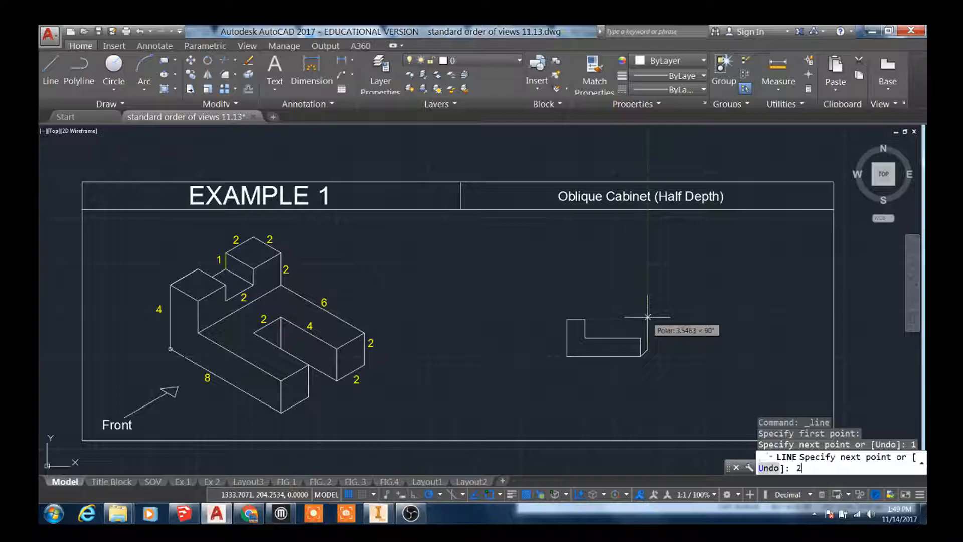
pyautogui.click(647, 337)
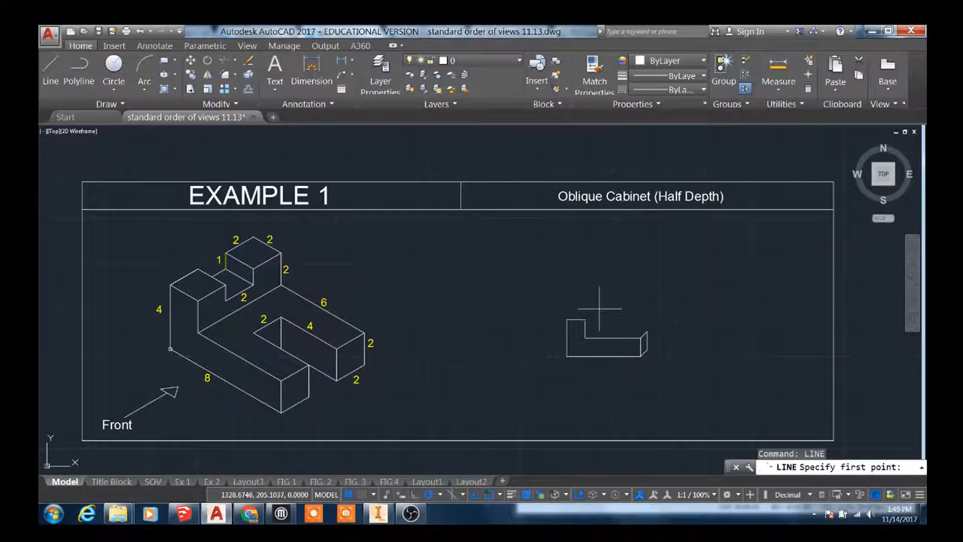
# Draw a 1-unit 45° receding edge and back top edge at the L's top-left corner.
pyautogui.click(571, 327)
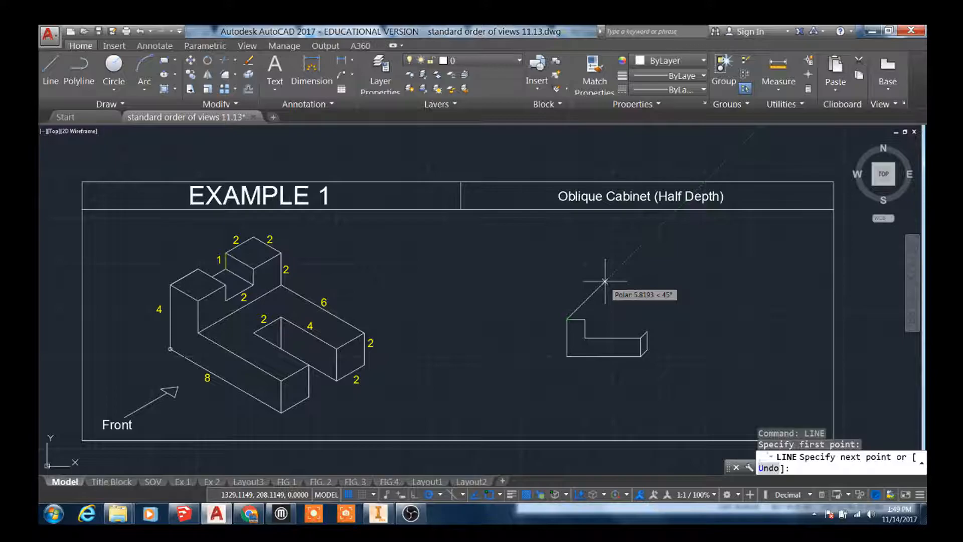
pyautogui.write('1')
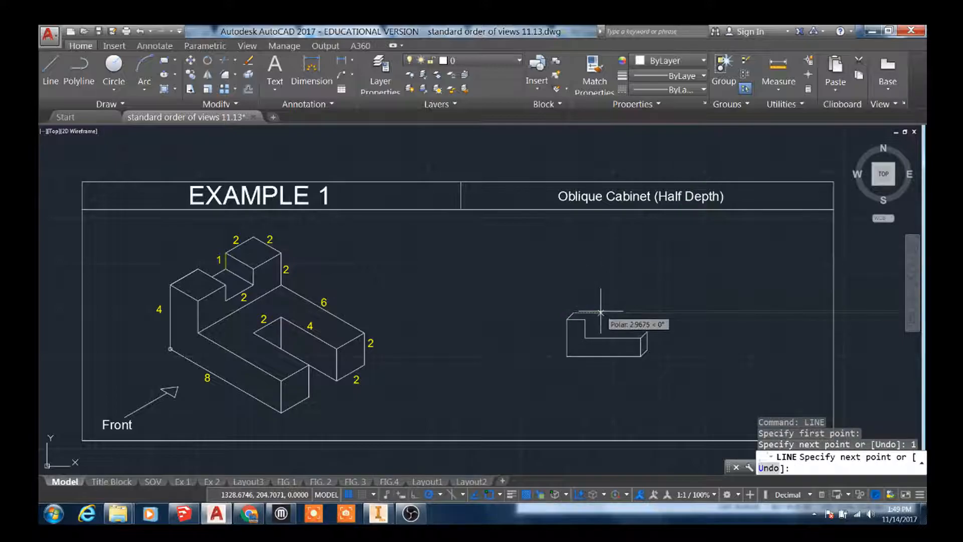
pyautogui.click(601, 313)
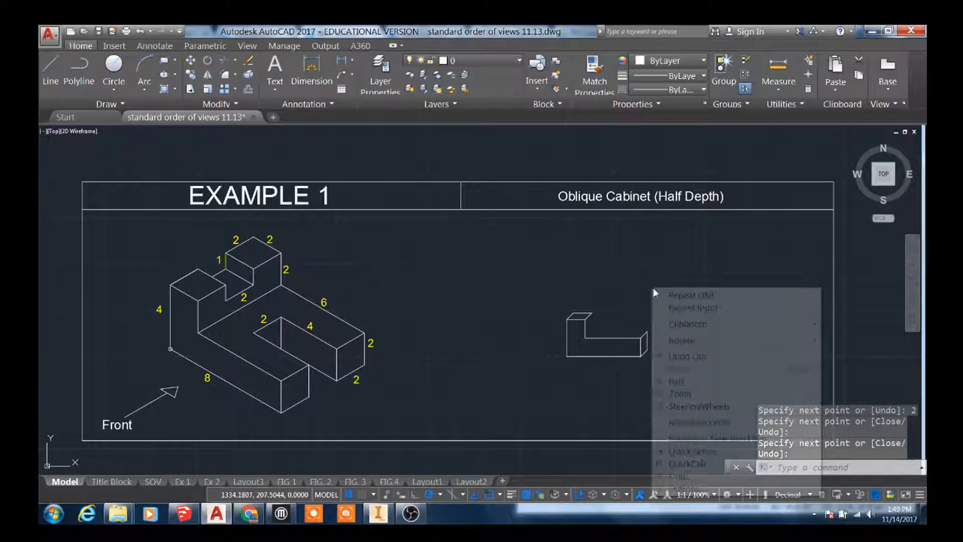
# Draw the 45° receding and back edges along the L's inner step and end the line run.
pyautogui.click(585, 338)
pyautogui.write('3')
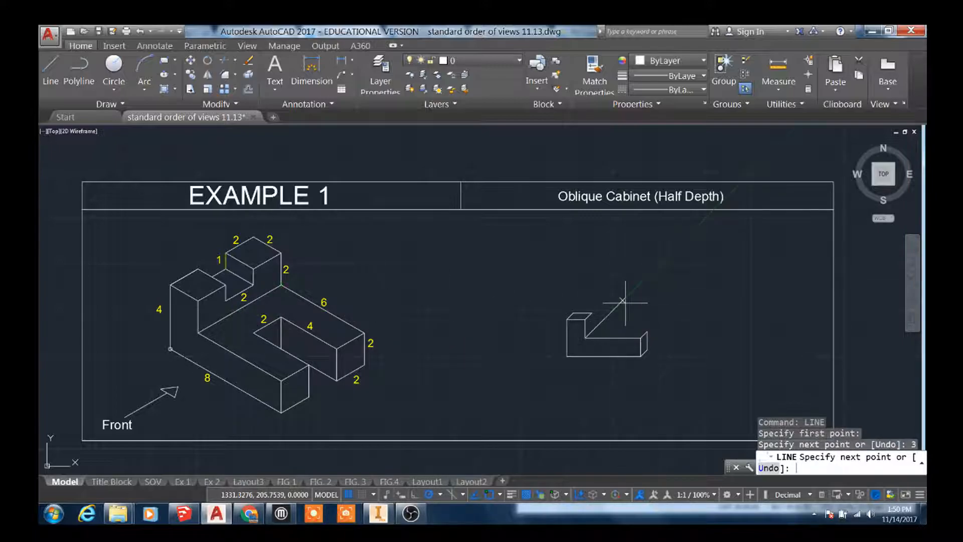
pyautogui.moveTo(606, 280)
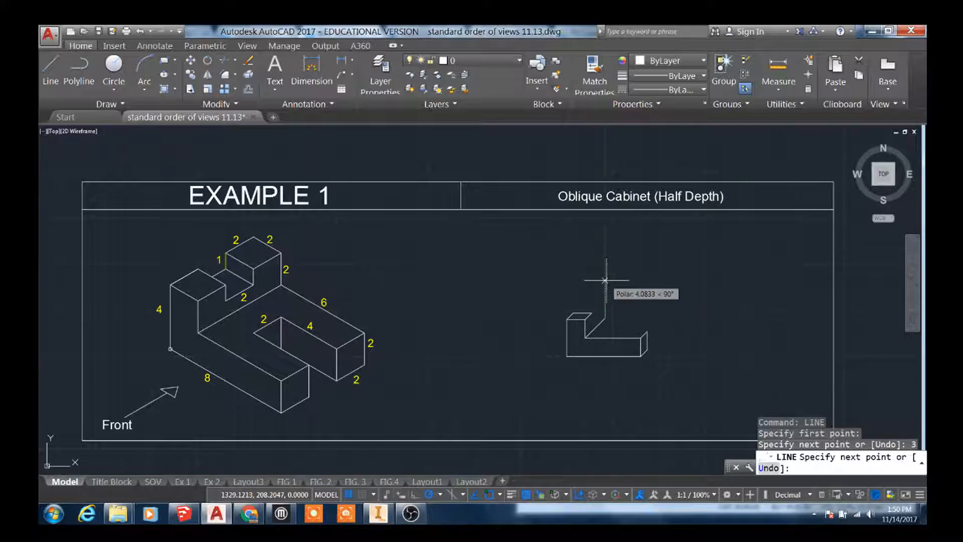
pyautogui.rightClick(607, 283)
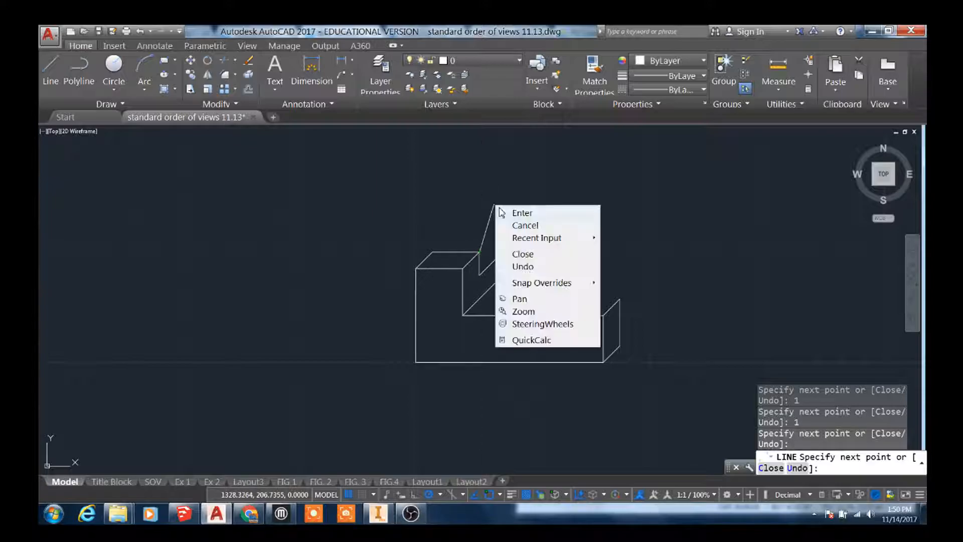
# Draw the stepped upright's front face and receding edges, confirming the 2-unit length.
pyautogui.click(522, 213)
pyautogui.write('2')
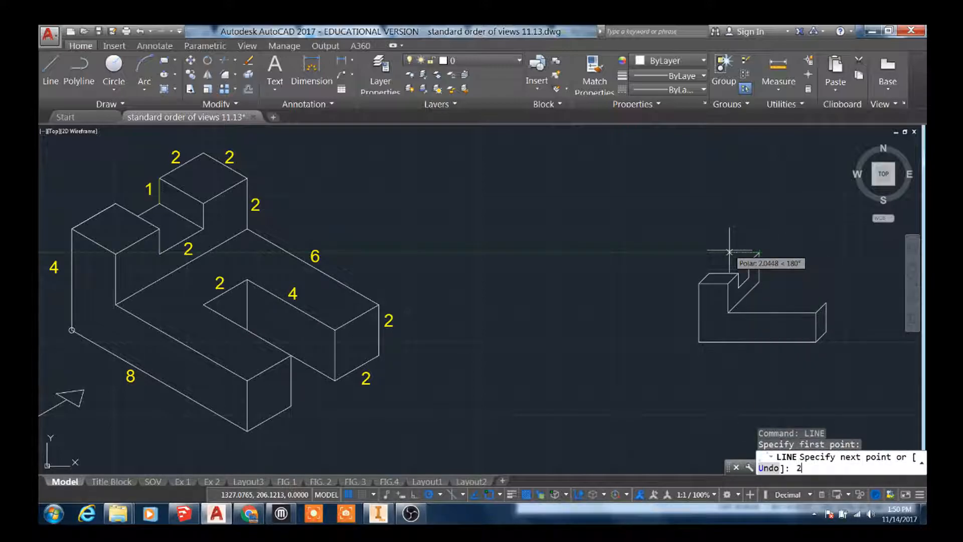
pyautogui.press('Enter')
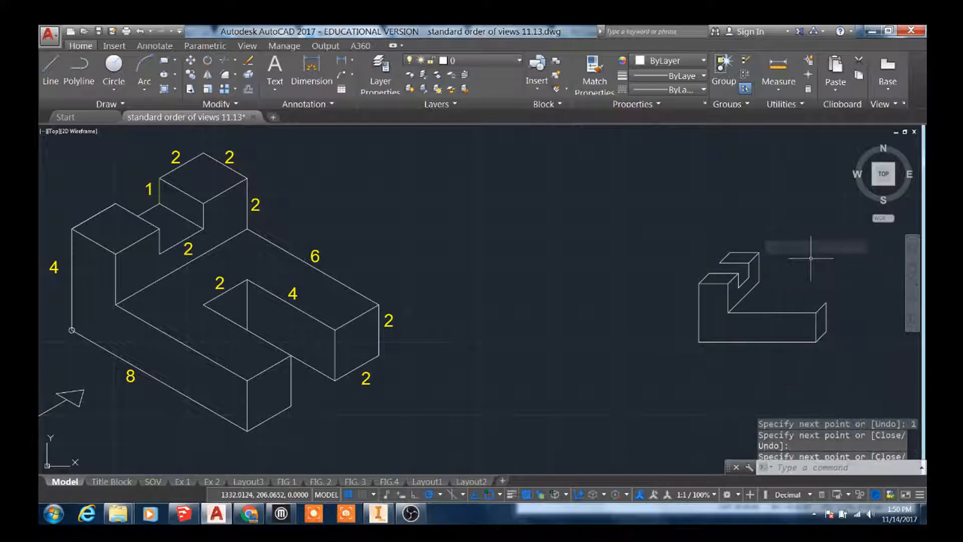
pyautogui.moveTo(683, 215)
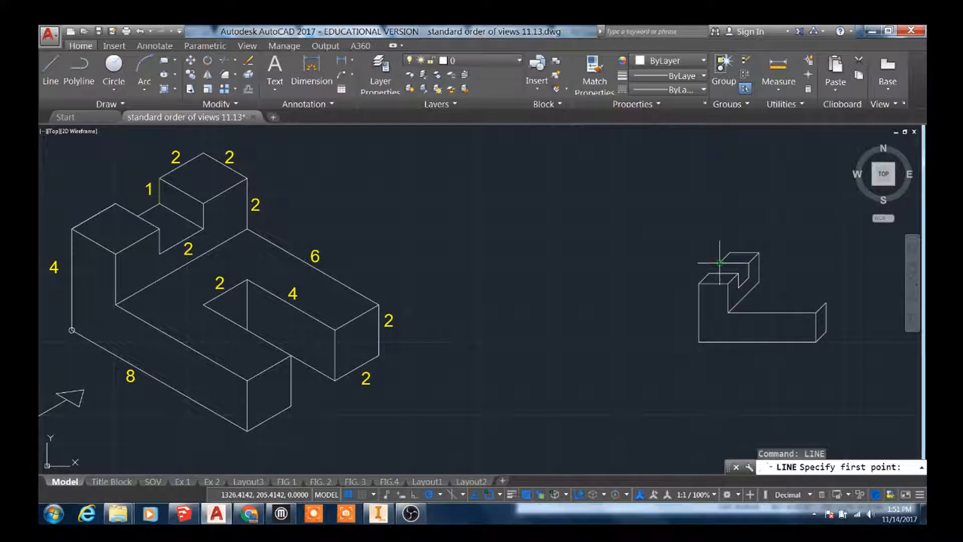
# Snap short lines to the notch corners to complete the tall end's stepped top.
pyautogui.click(718, 269)
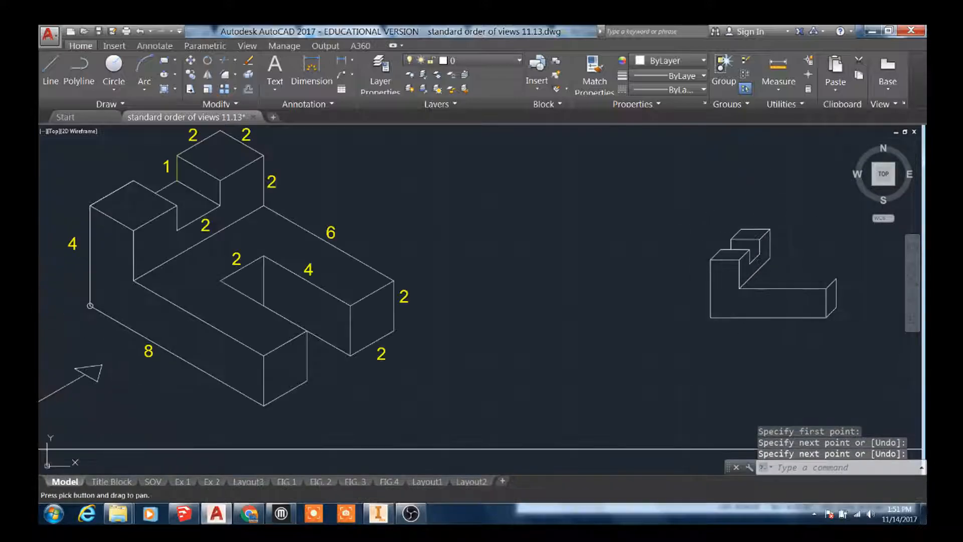
pyautogui.rightClick(743, 252)
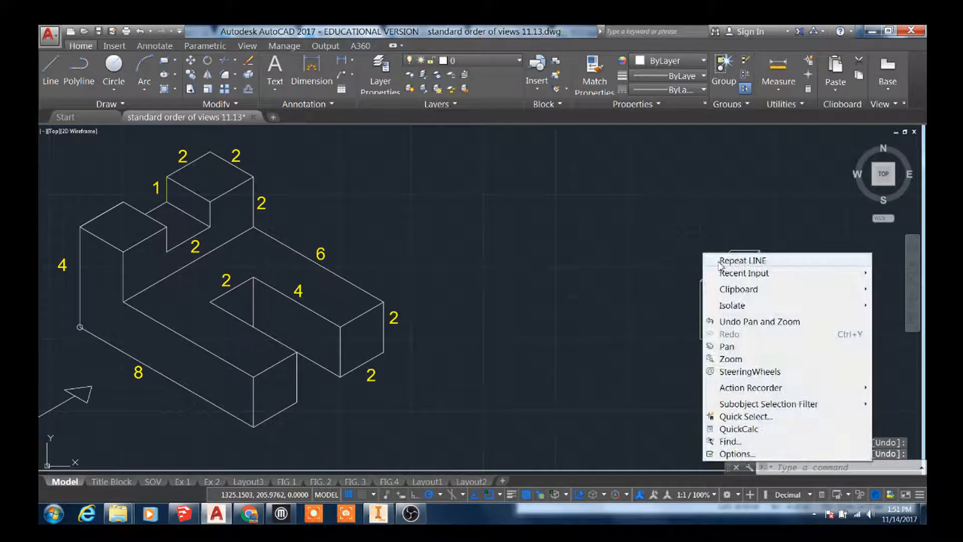
pyautogui.click(741, 260)
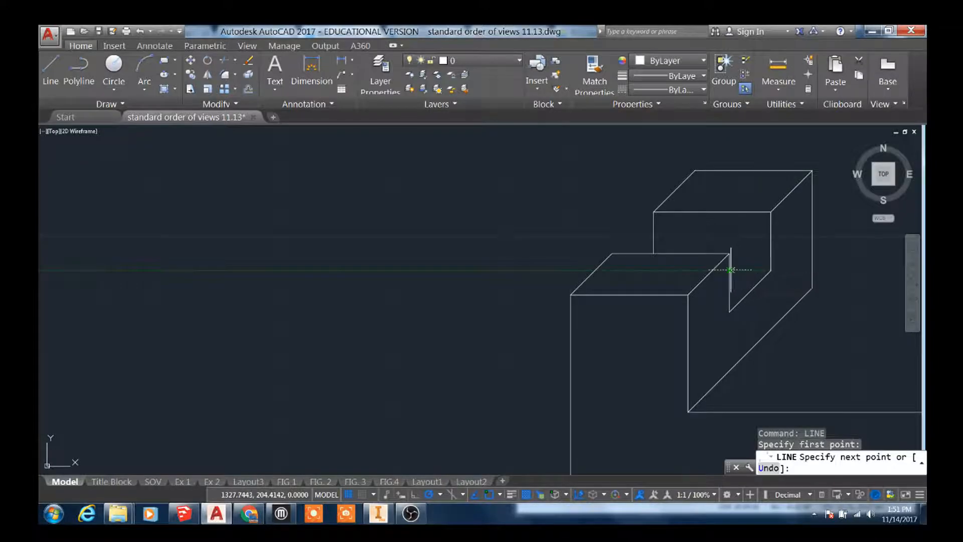
pyautogui.rightClick(731, 269)
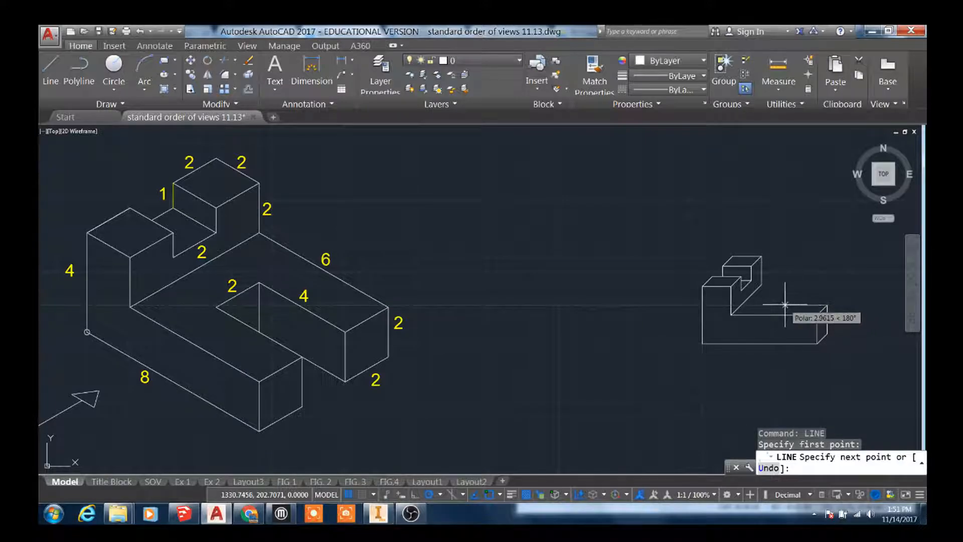
# Draw the lower arm's front and top edges with lengths 4, 1, 4, 2, 2 and 1, then end the run.
pyautogui.write('4')
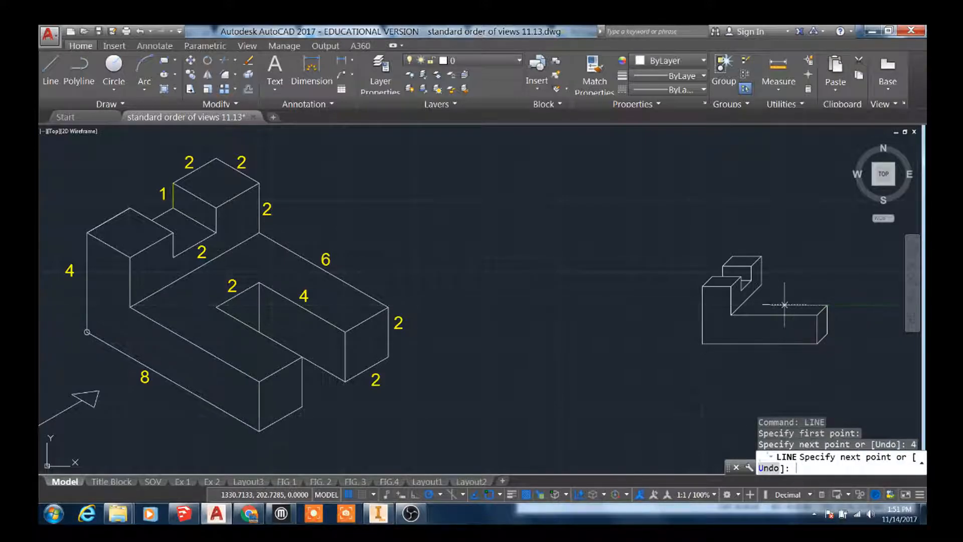
pyautogui.moveTo(819, 252)
pyautogui.write('1')
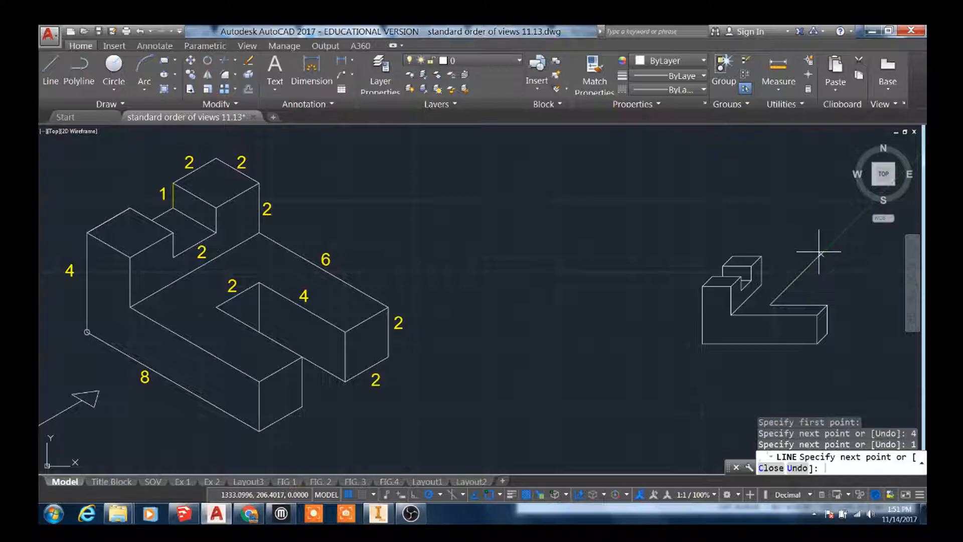
pyautogui.moveTo(837, 293)
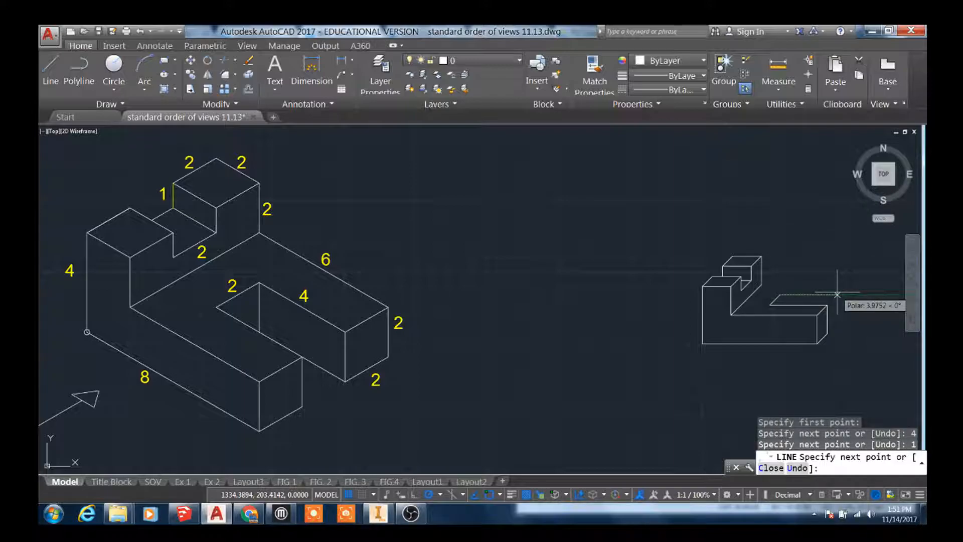
pyautogui.write('4')
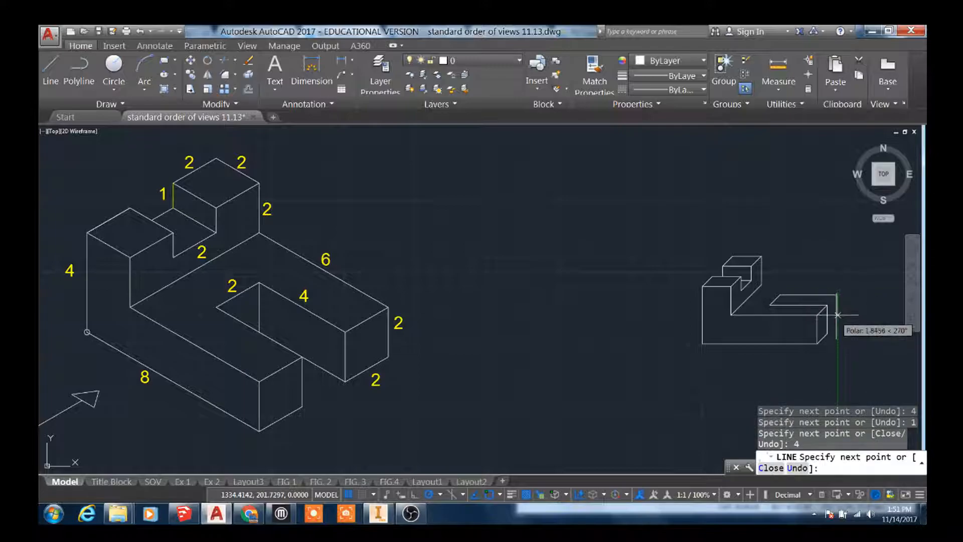
pyautogui.write('2')
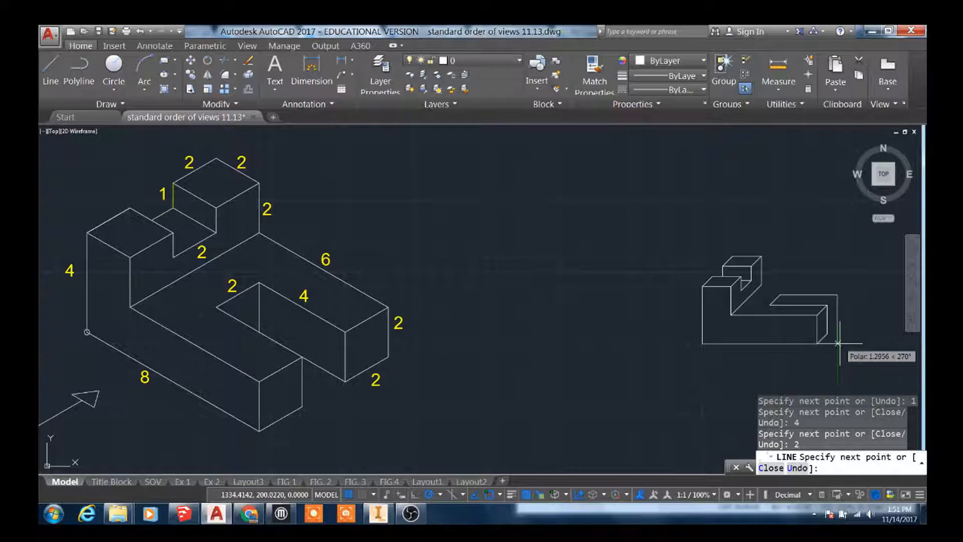
pyautogui.moveTo(868, 283)
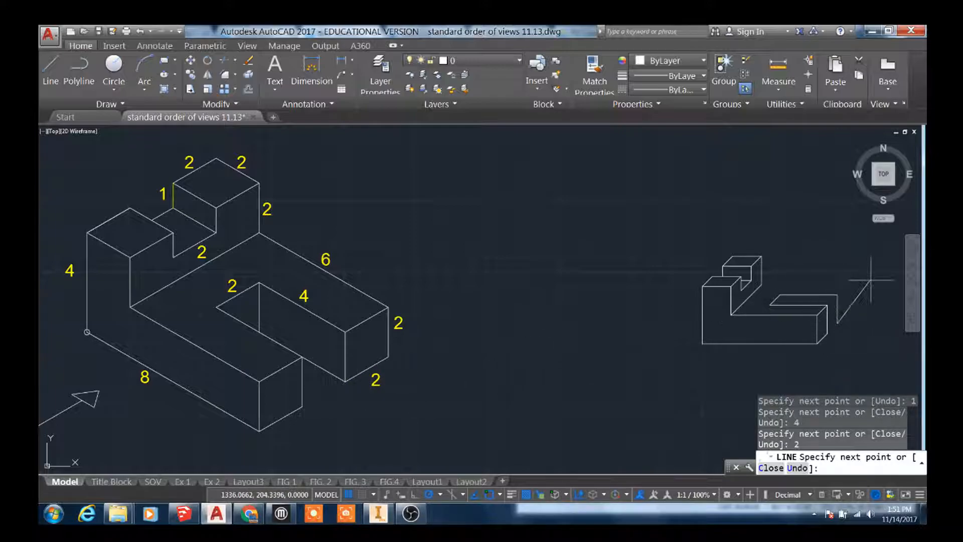
pyautogui.moveTo(869, 289)
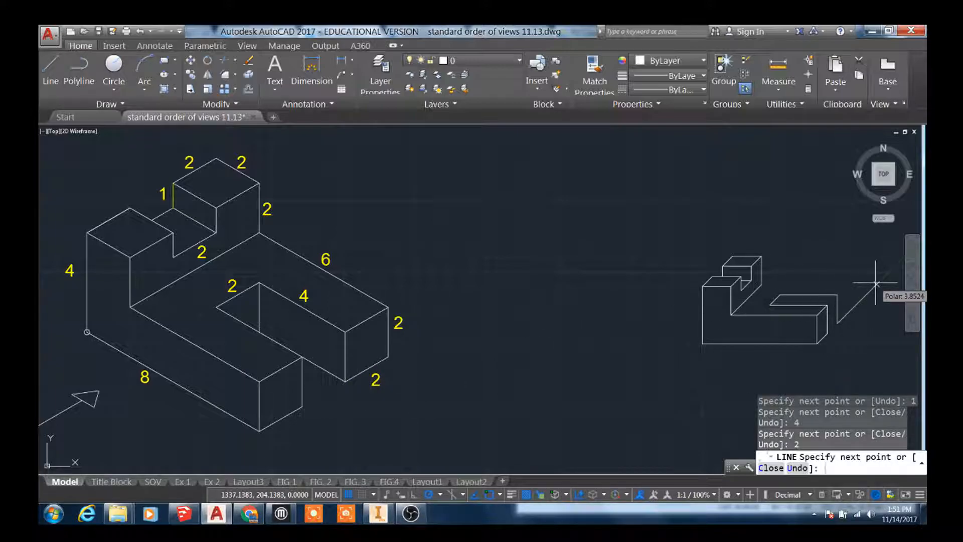
pyautogui.write('2')
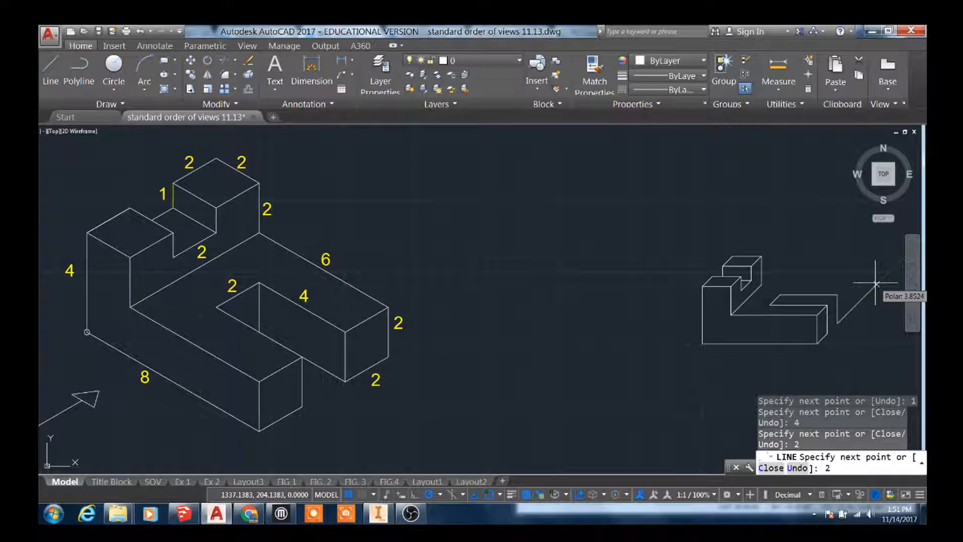
pyautogui.write('1')
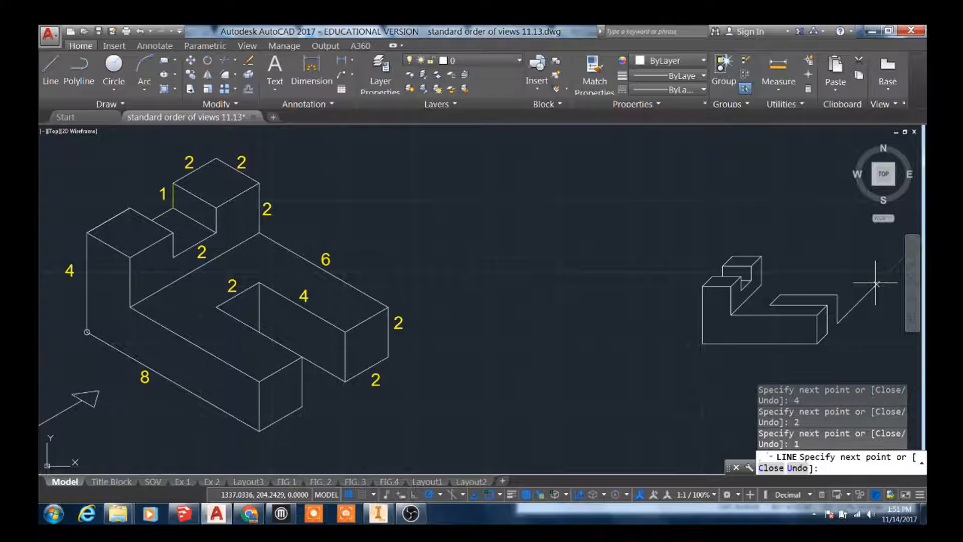
pyautogui.moveTo(847, 237)
pyautogui.write('2')
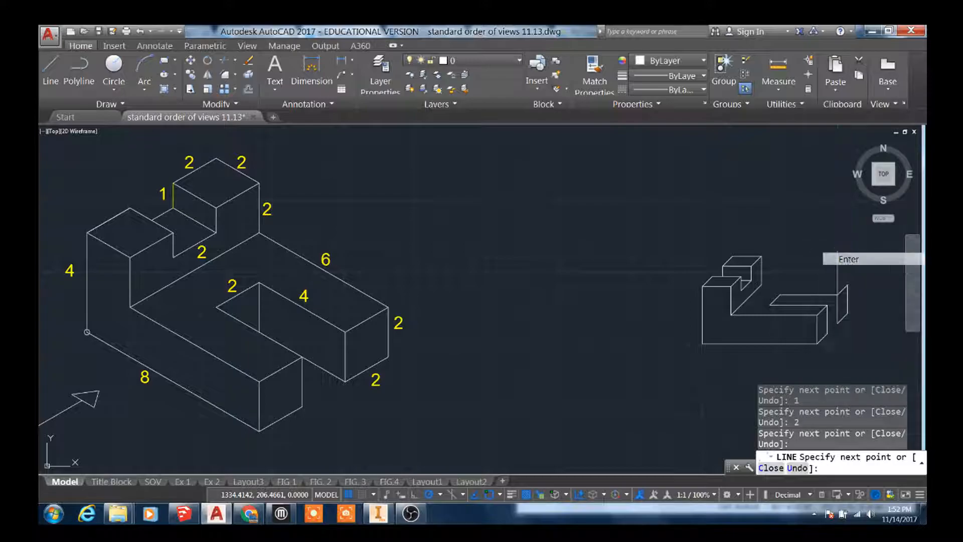
pyautogui.rightClick(792, 301)
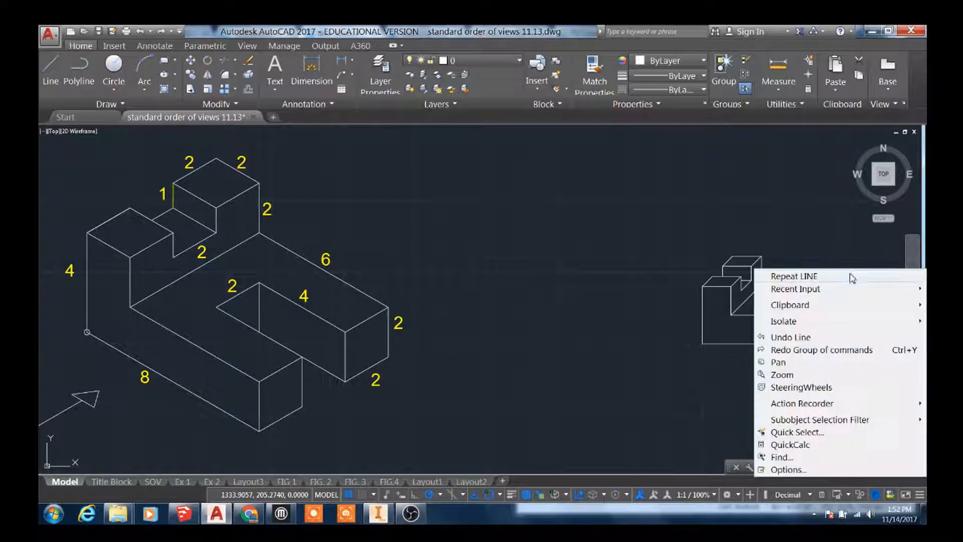
# Repeat LINE and close the lower arm's far end face with its final receding edges.
pyautogui.click(792, 274)
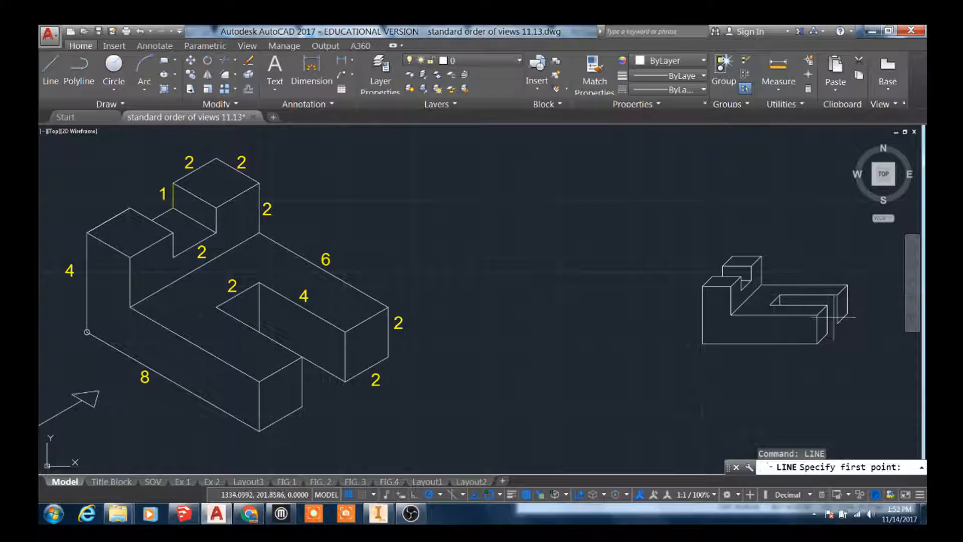
pyautogui.click(821, 324)
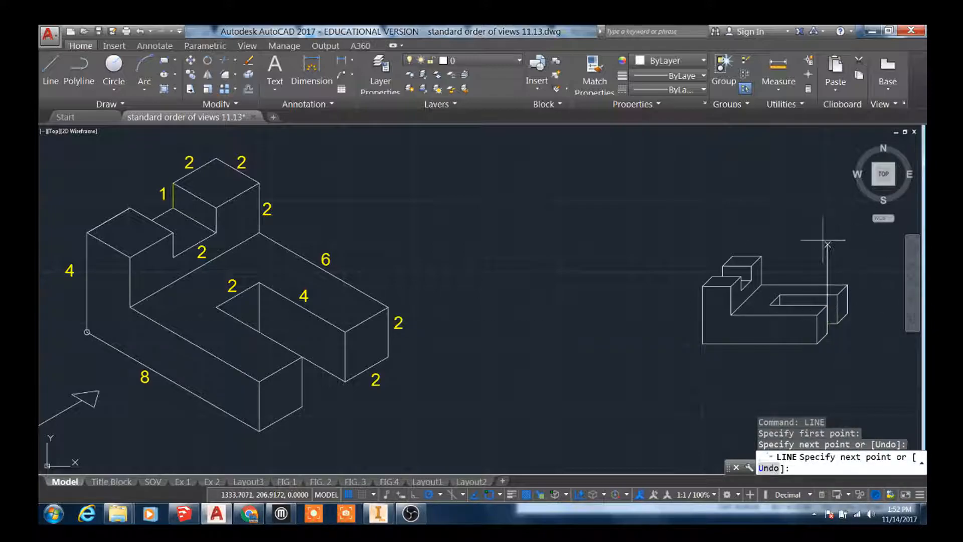
pyautogui.click(853, 329)
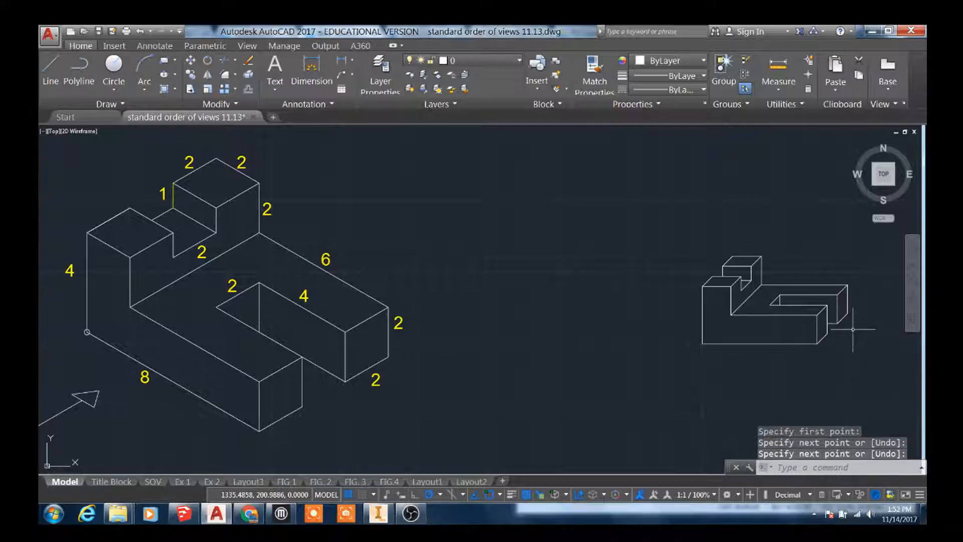